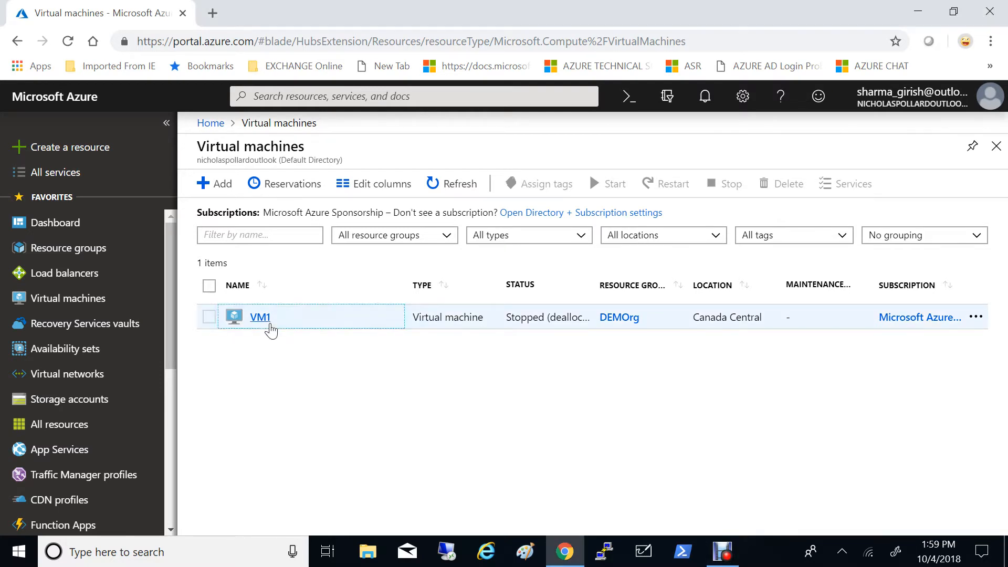
# Show NIC2's details on VM1's Networking settings page
pyautogui.click(259, 317)
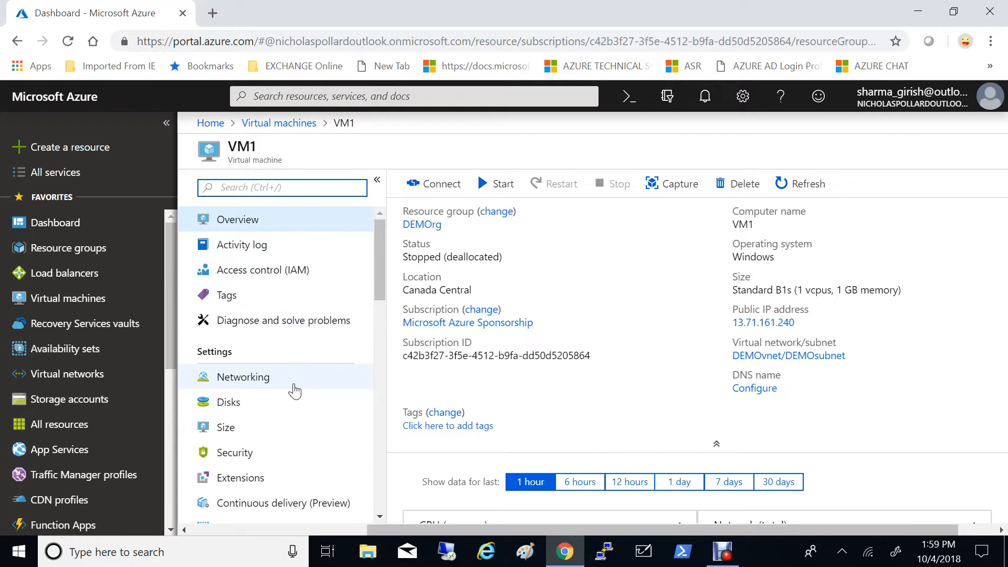
pyautogui.click(242, 377)
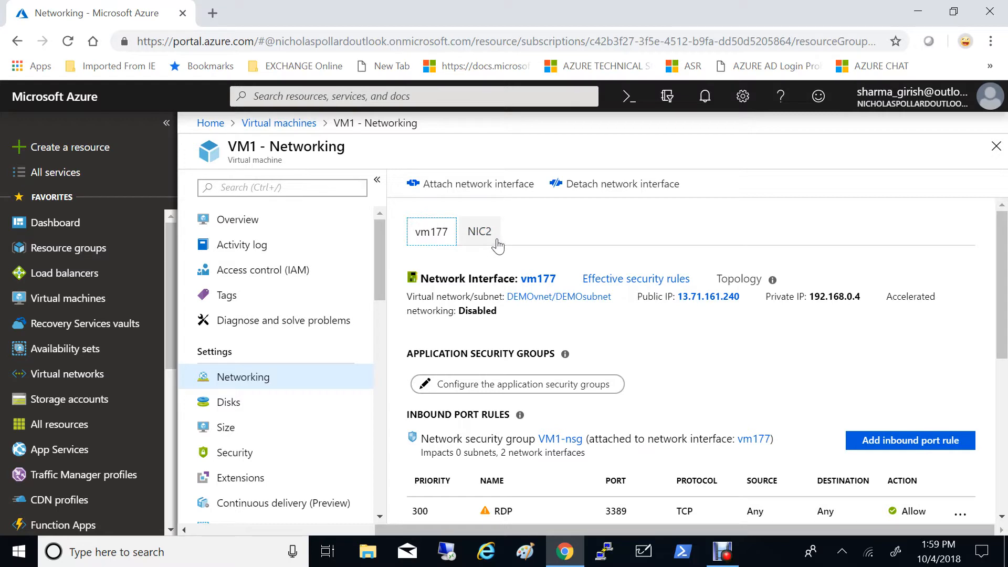
pyautogui.click(479, 231)
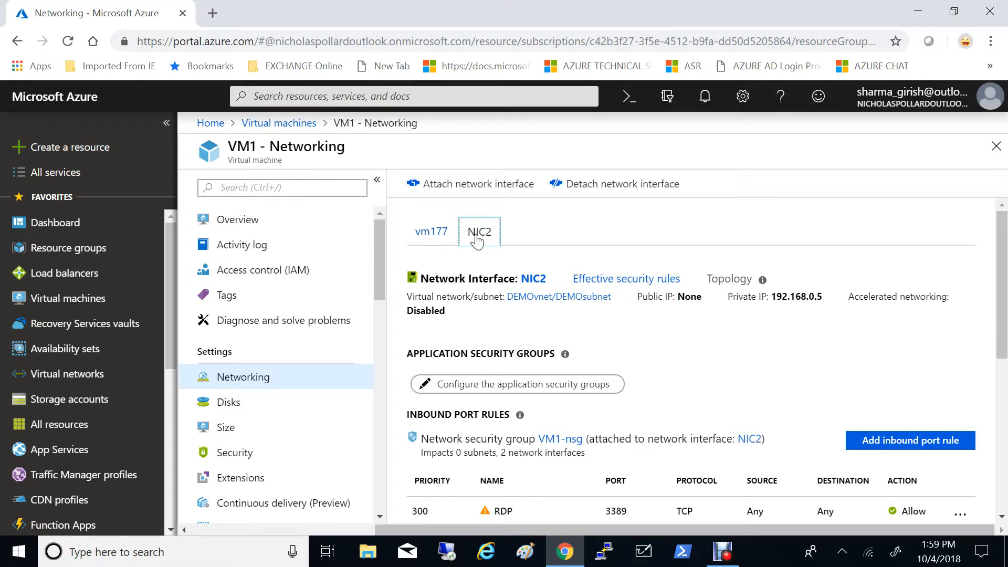
pyautogui.moveTo(619, 183)
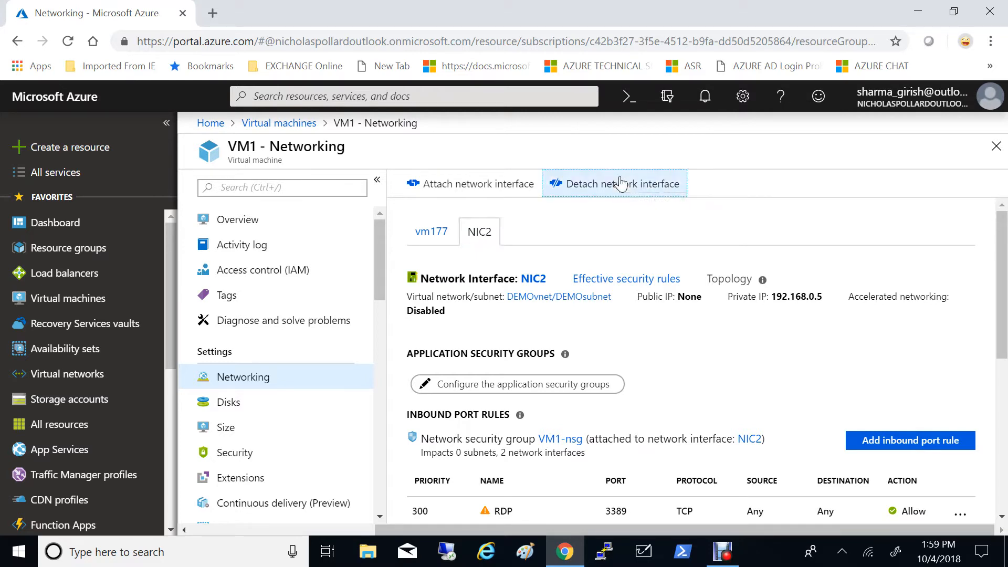
# Detach NIC2 from VM1 so vm177 remains its only network interface
pyautogui.click(621, 183)
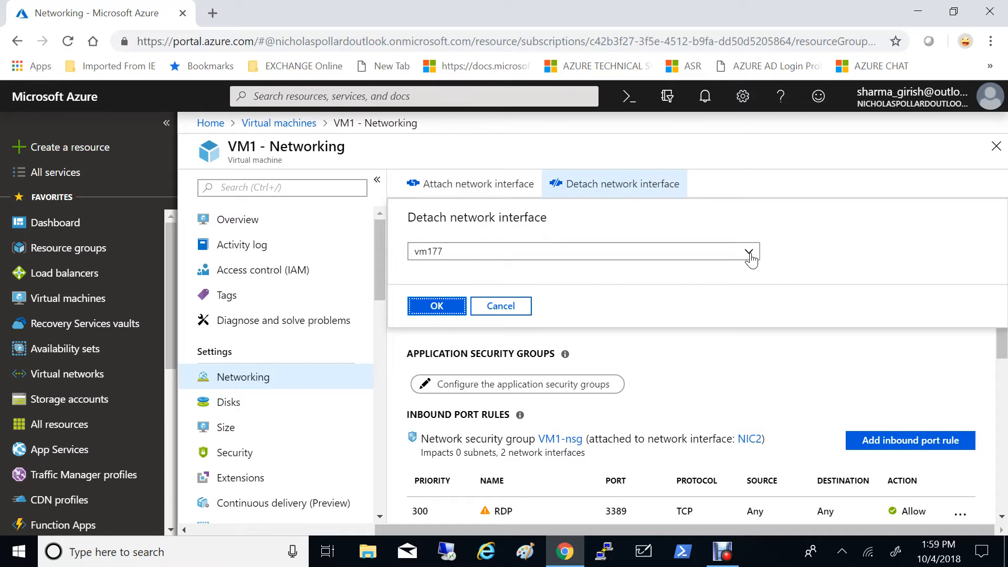
pyautogui.click(750, 253)
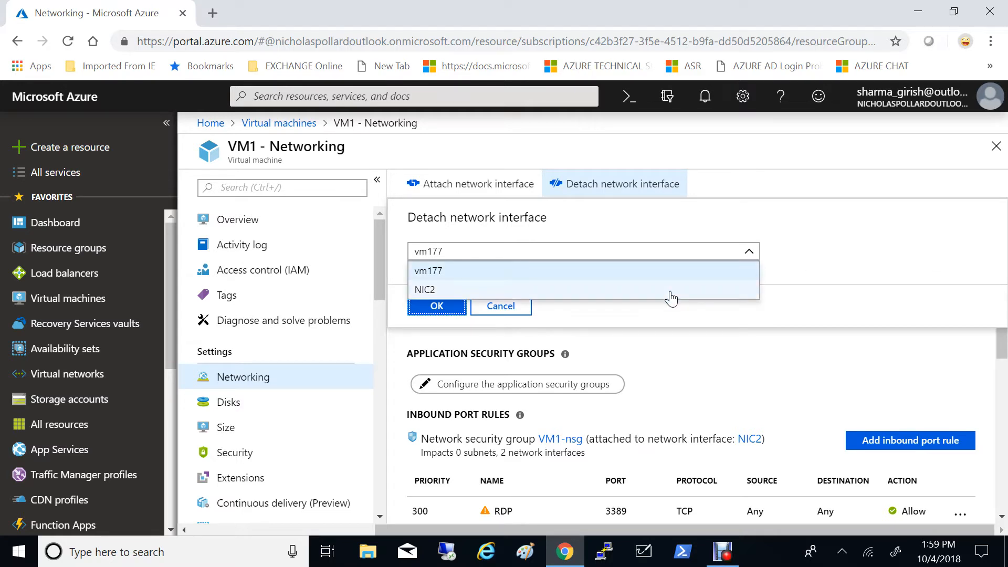
pyautogui.click(424, 290)
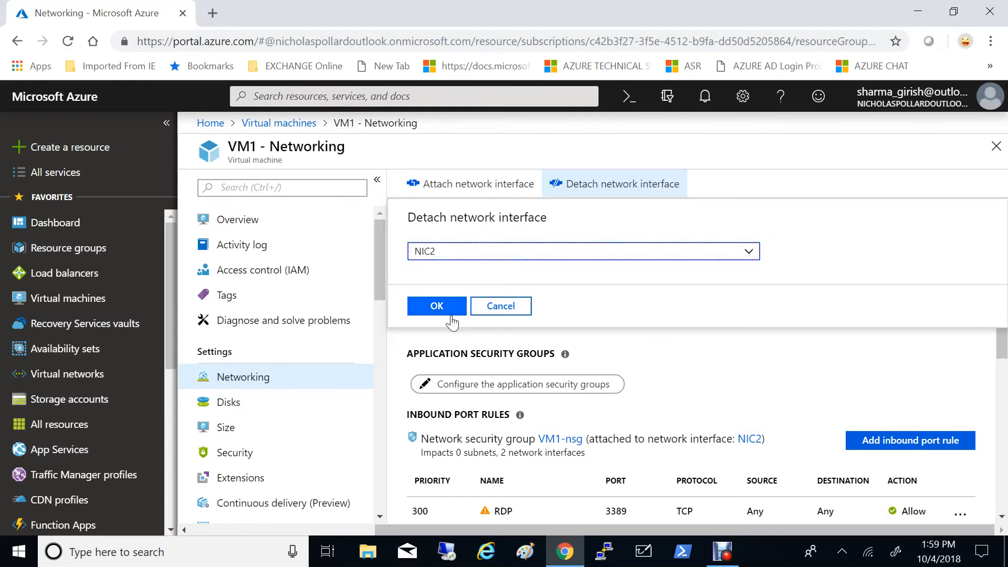
pyautogui.click(436, 305)
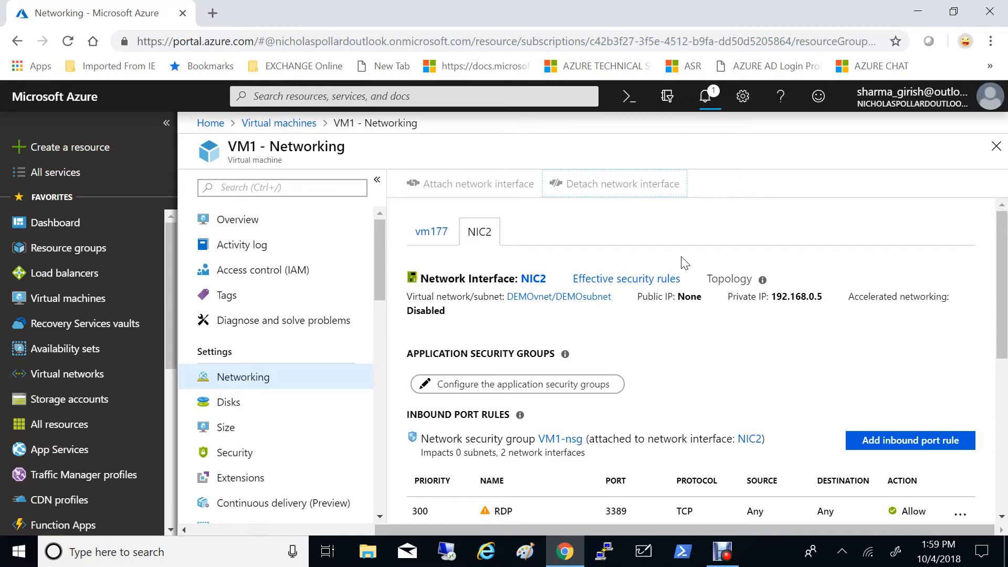
pyautogui.click(624, 182)
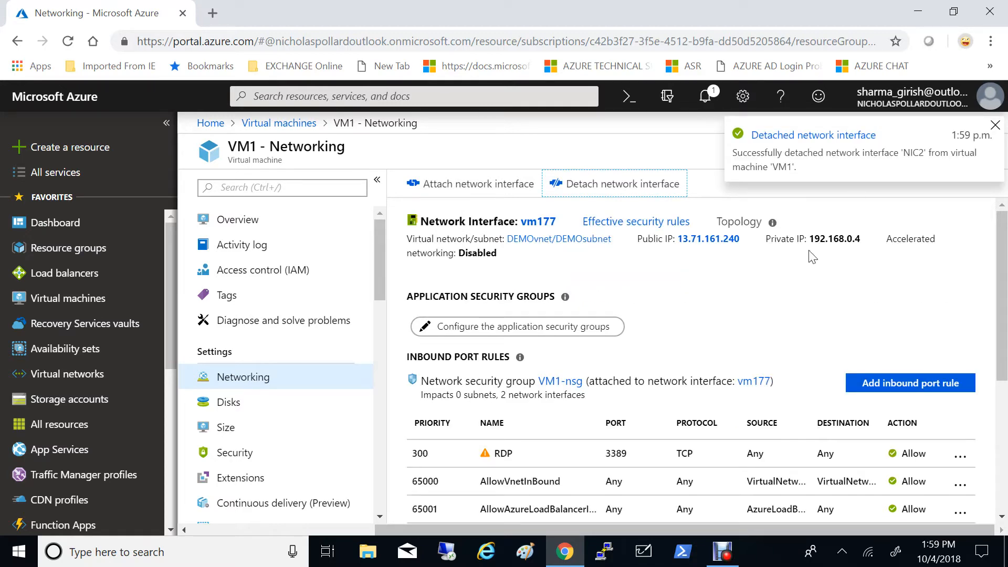
pyautogui.click(996, 124)
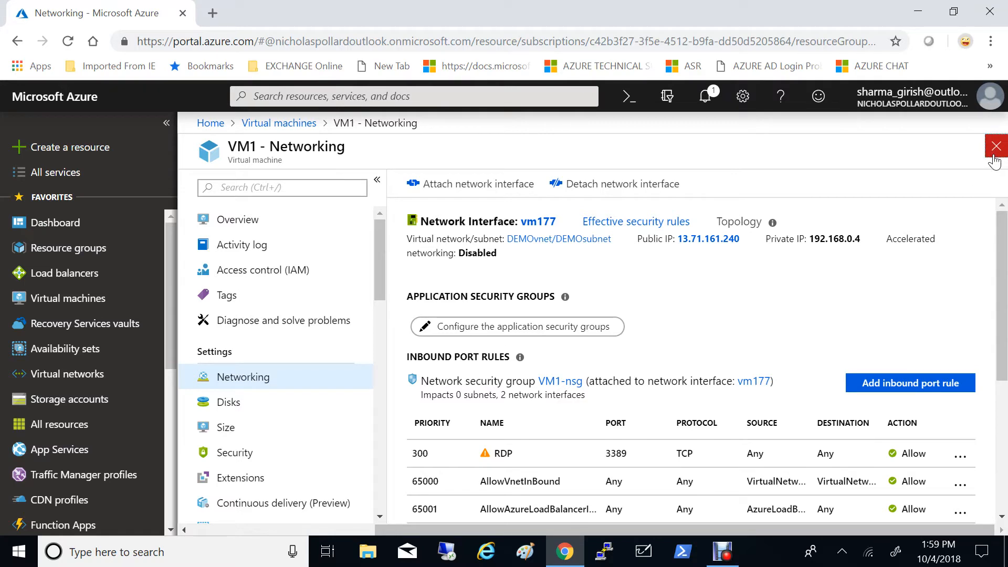
# Select NIC2 in the DEMOrg resource group's list of seven resources
pyautogui.click(997, 145)
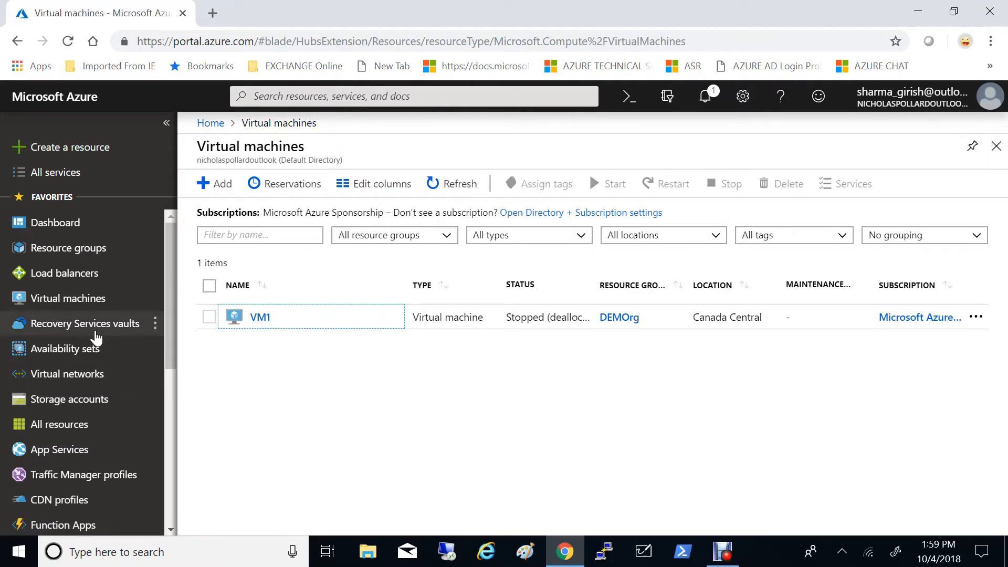
pyautogui.moveTo(324, 309)
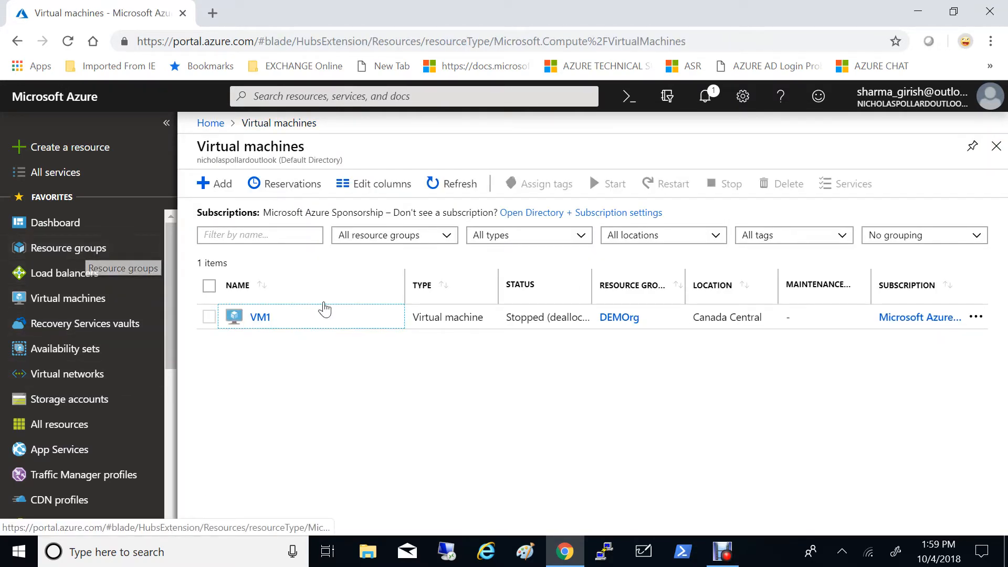
pyautogui.click(68, 248)
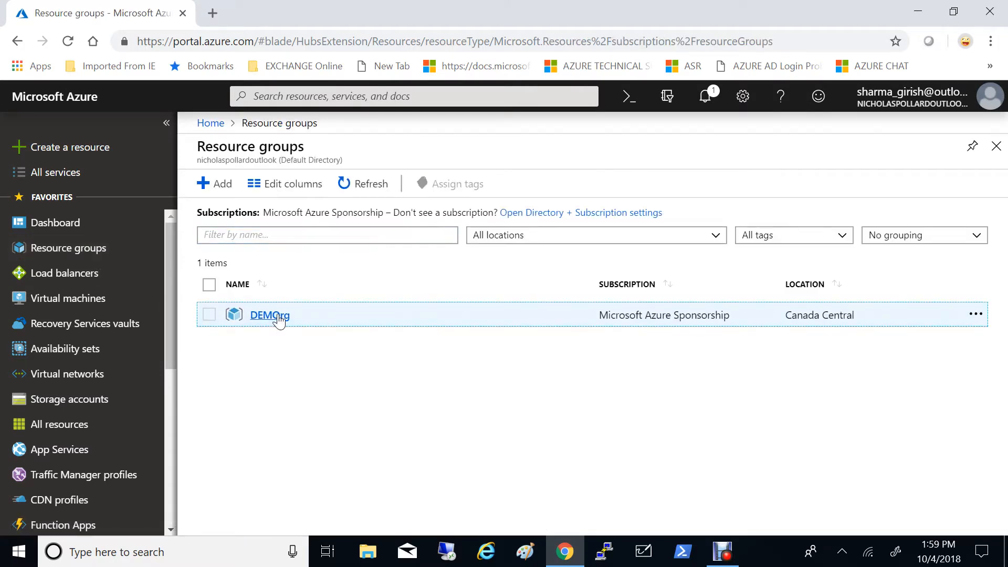
pyautogui.click(268, 315)
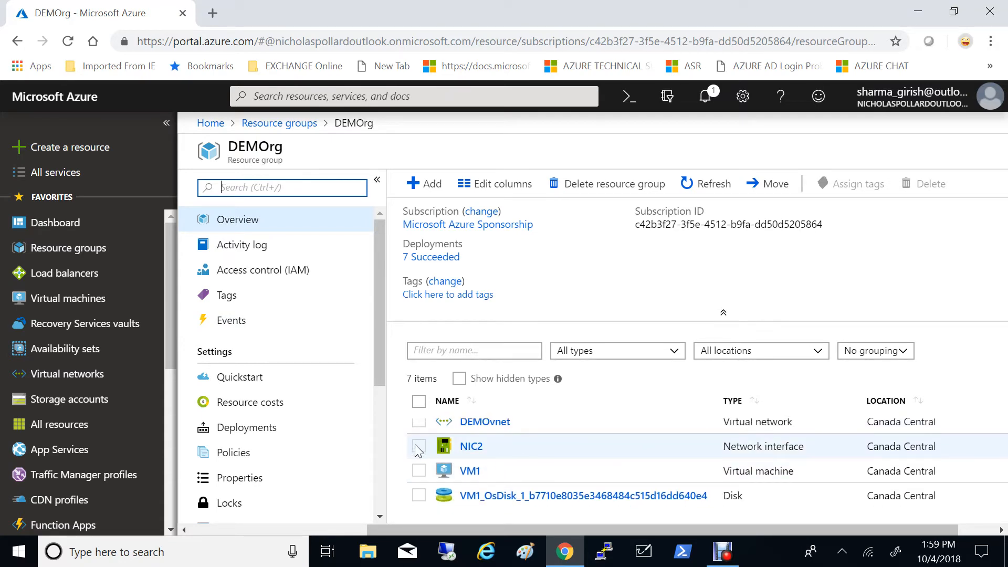
pyautogui.click(418, 445)
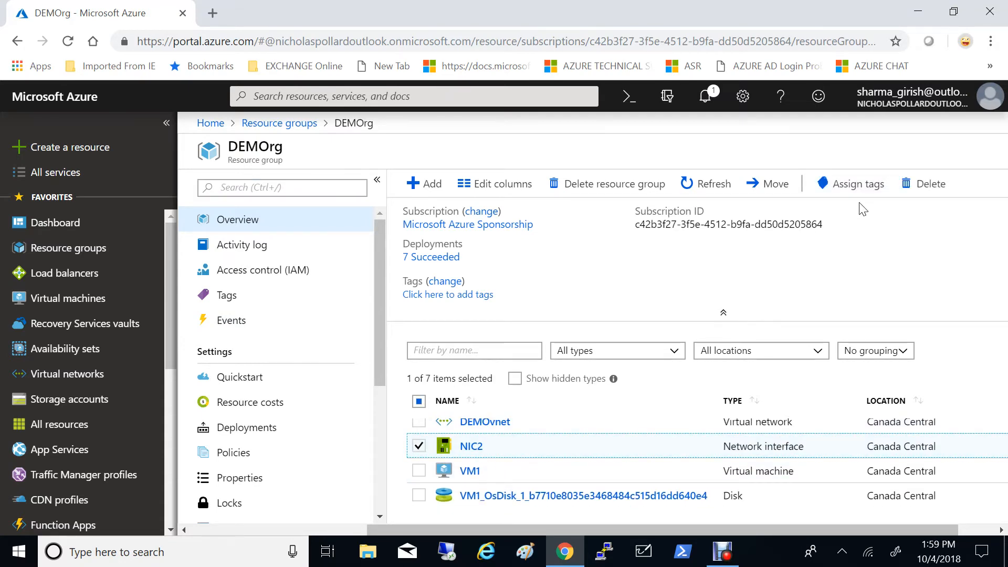
# Delete NIC2, confirming with 'yes', so DEMOrg lists six resources
pyautogui.click(931, 183)
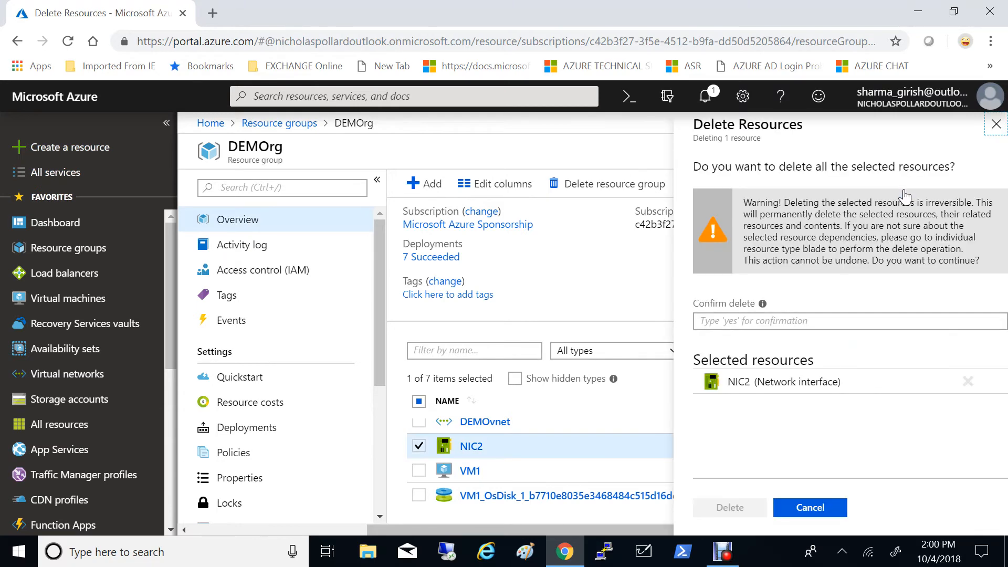
pyautogui.click(850, 322)
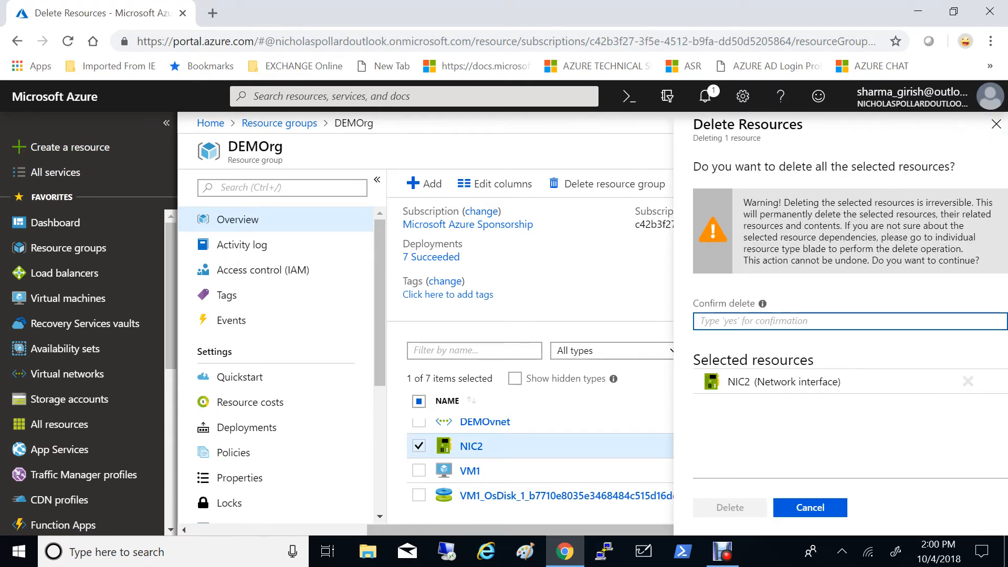
pyautogui.write('yes')
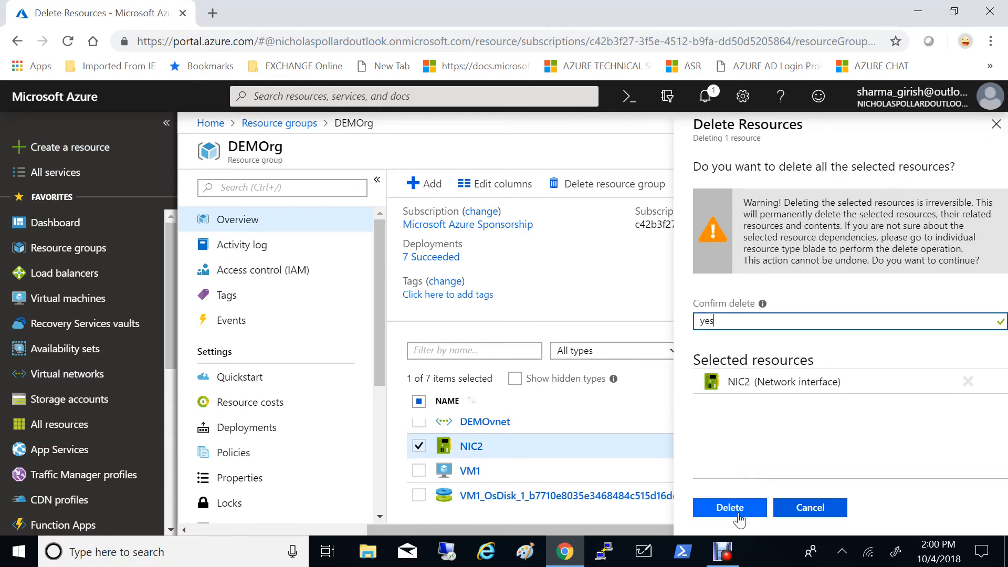
pyautogui.click(729, 508)
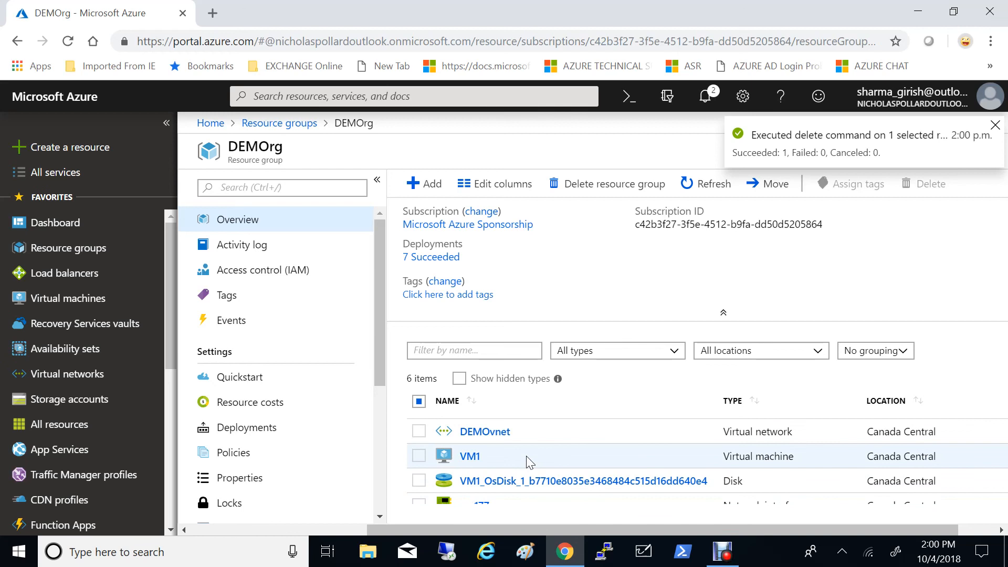
pyautogui.click(996, 125)
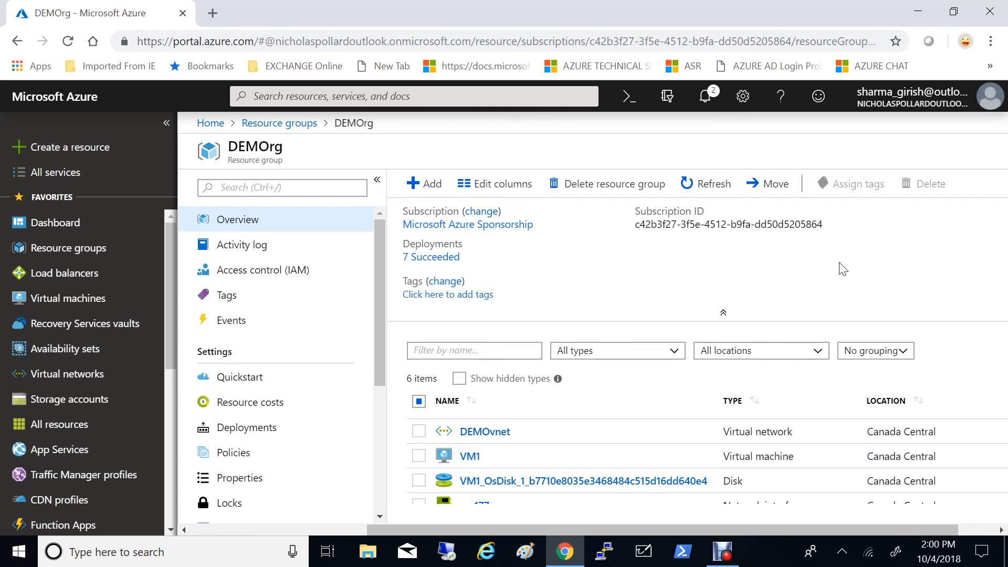